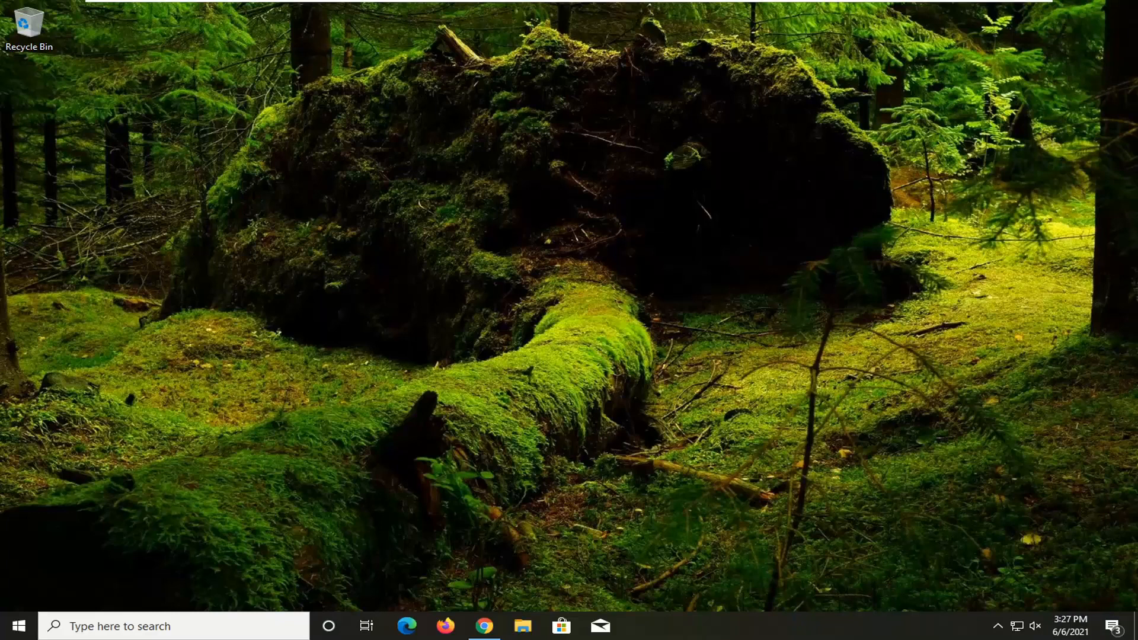
{"action": "mouse_move", "coordinate": [17, 626]}
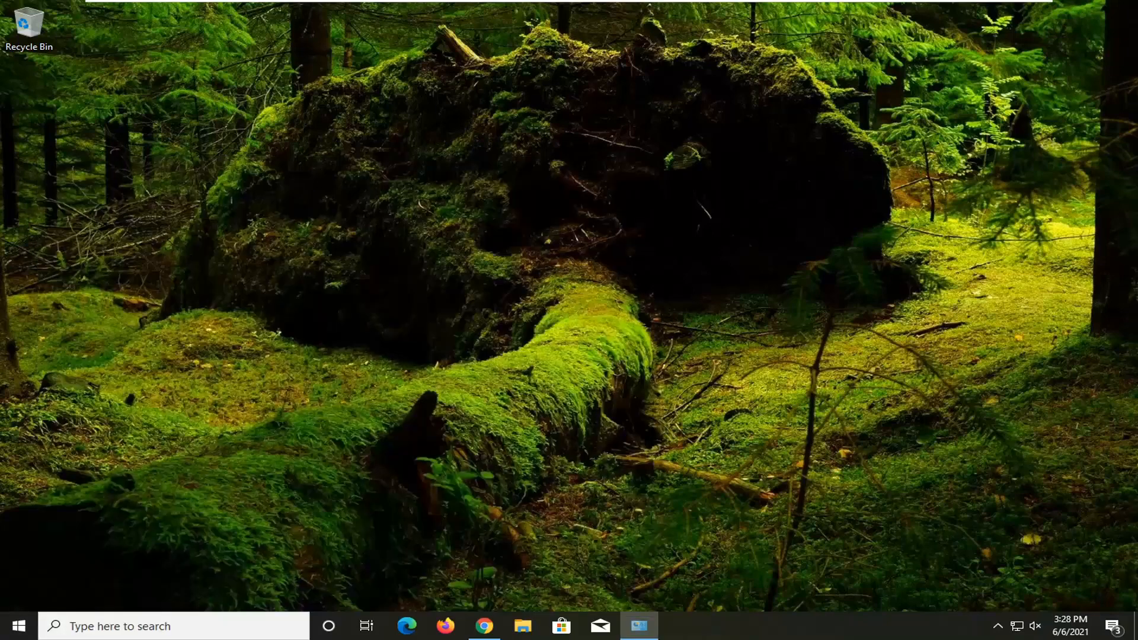
Reach Devices and Printers via Hardware and Sound and select the Samsung ML-2540 Series printer.
{"action": "left_click", "coordinate": [637, 625]}
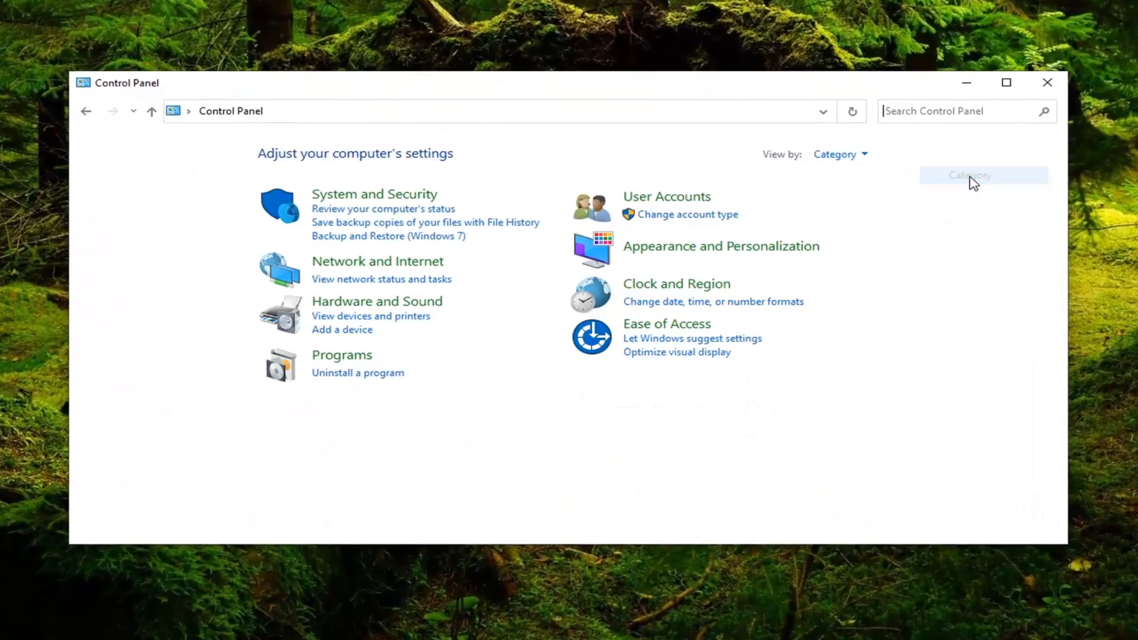
{"action": "mouse_move", "coordinate": [352, 308]}
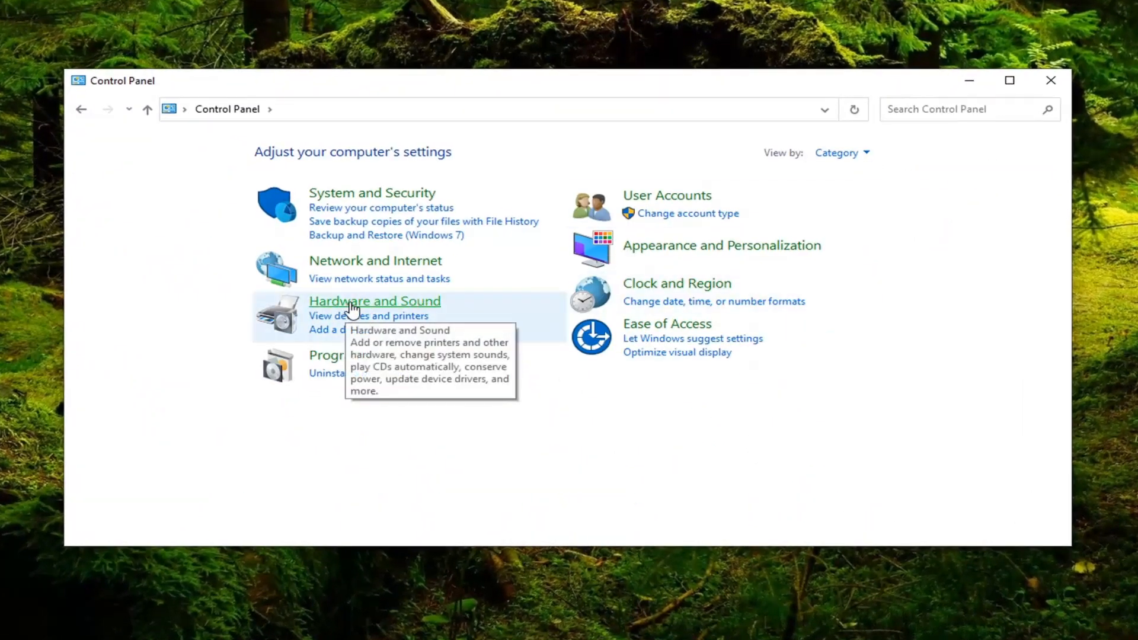
{"action": "left_click", "coordinate": [374, 301]}
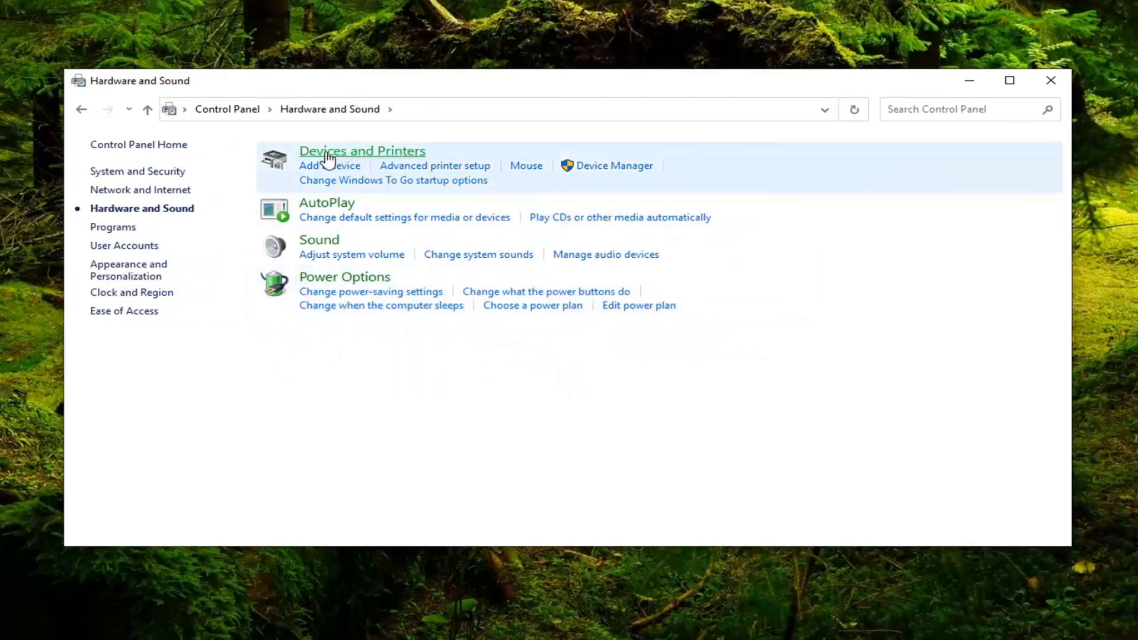
{"action": "mouse_move", "coordinate": [390, 157]}
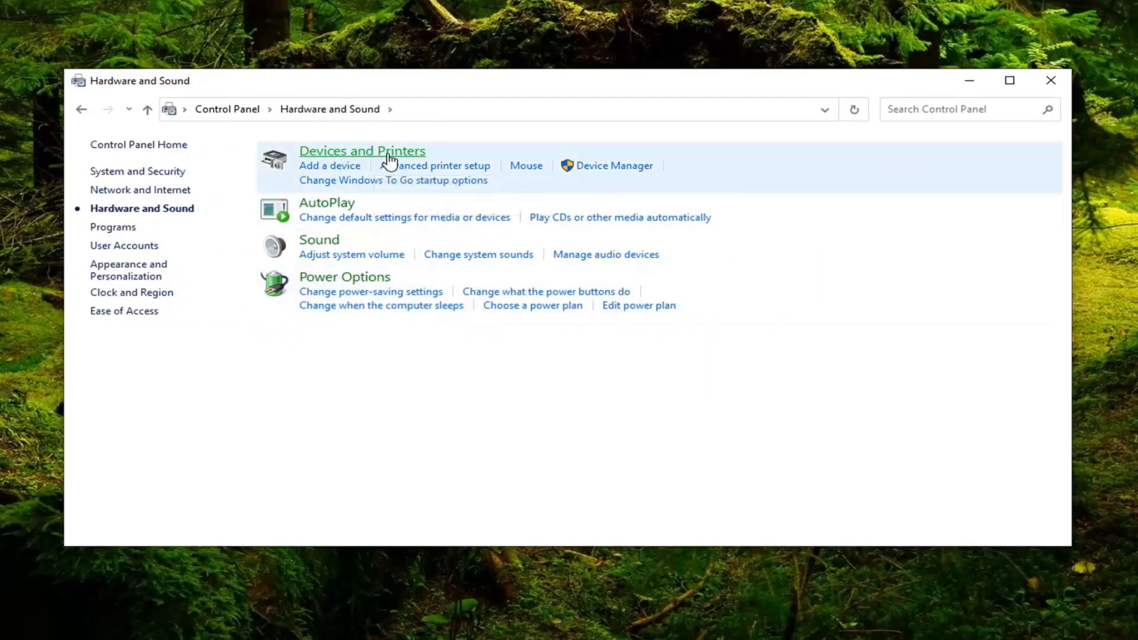
{"action": "left_click", "coordinate": [362, 152]}
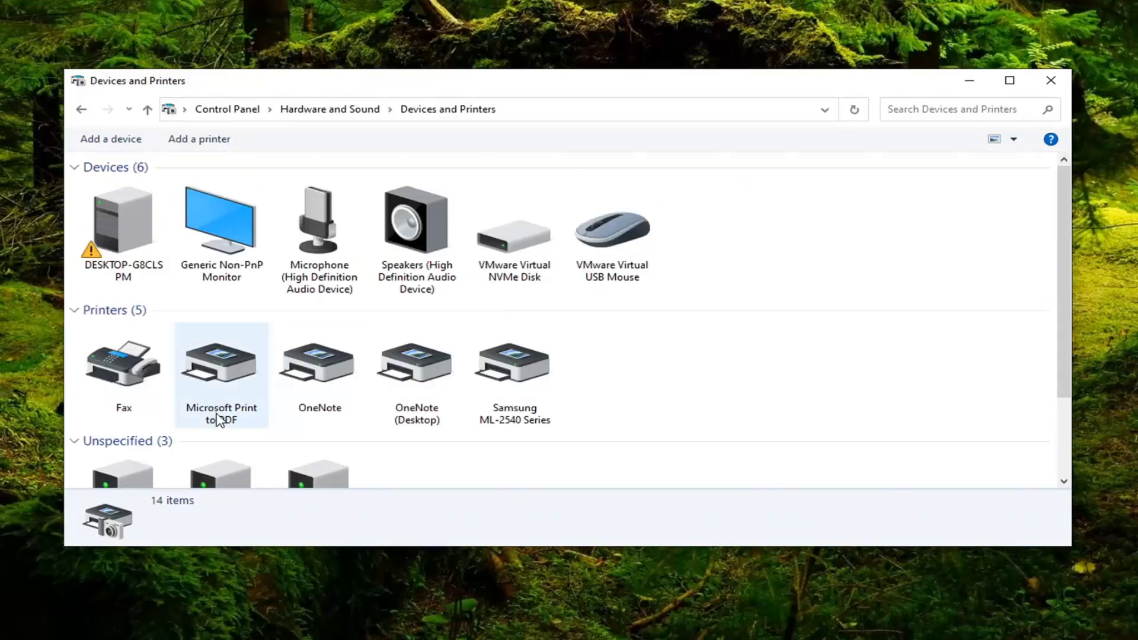
{"action": "left_click", "coordinate": [514, 363]}
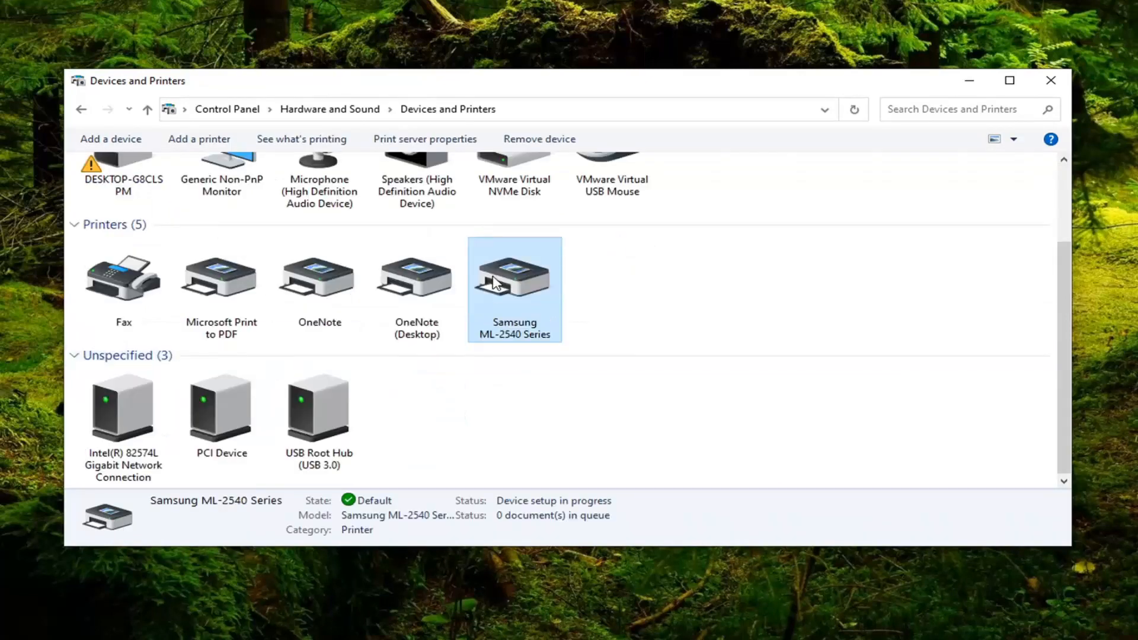
Bring up the Samsung printer's Printing Preferences on the Paper settings with the Original Size list showing.
{"action": "right_click", "coordinate": [514, 275]}
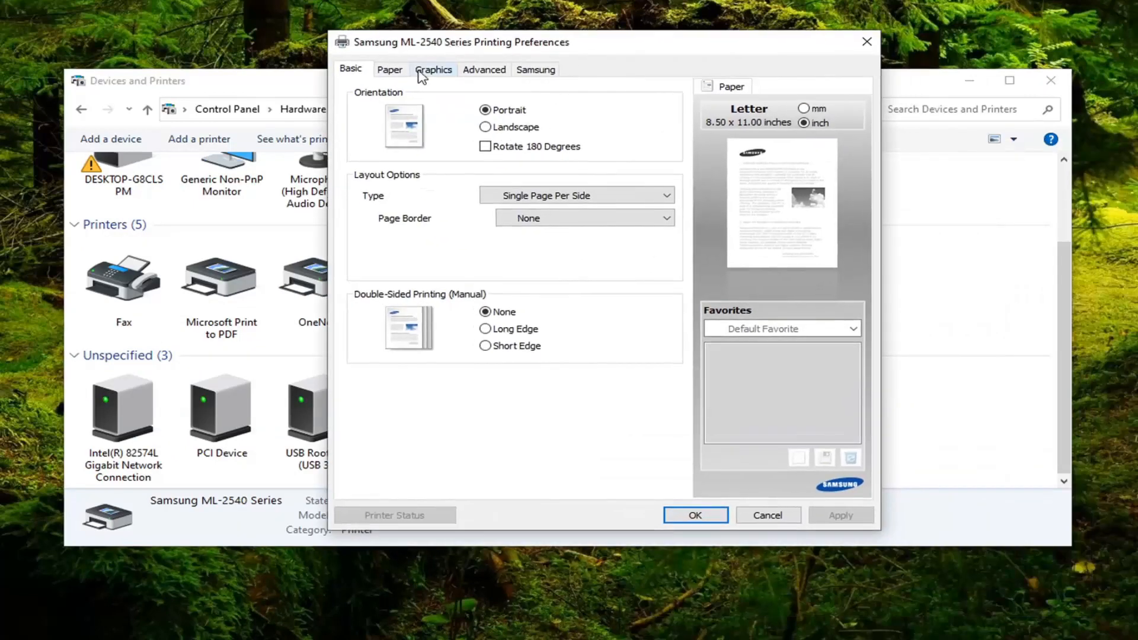
{"action": "left_click", "coordinate": [390, 69]}
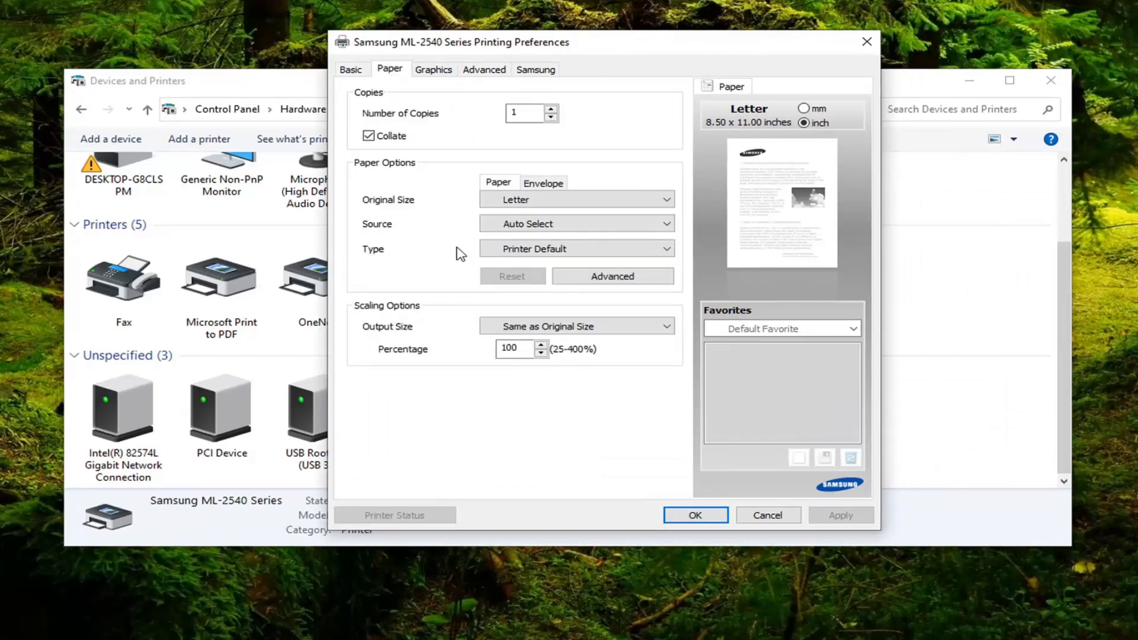
{"action": "mouse_move", "coordinate": [468, 230]}
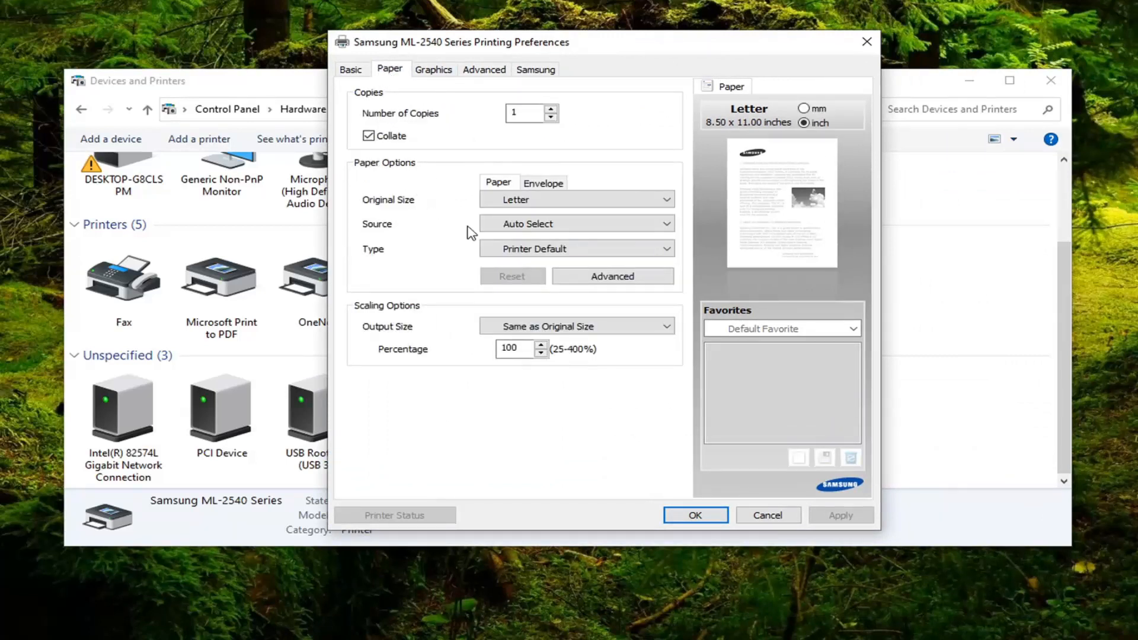
{"action": "left_click", "coordinate": [576, 199]}
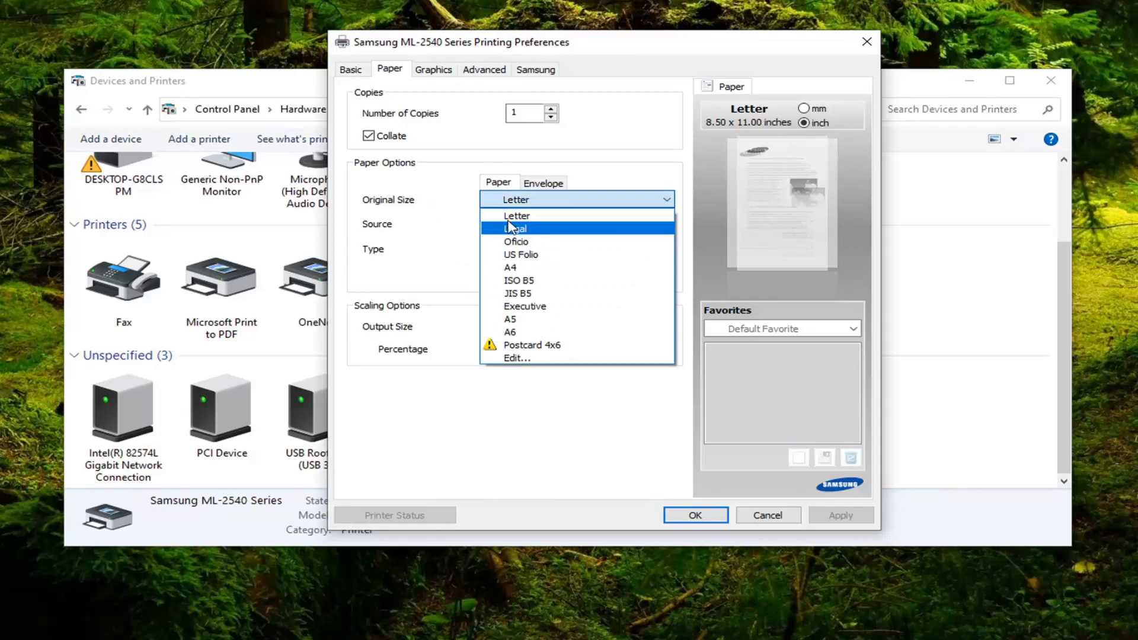
Set Original Size to Letter and Output Size to Letter.
{"action": "left_click", "coordinate": [516, 214]}
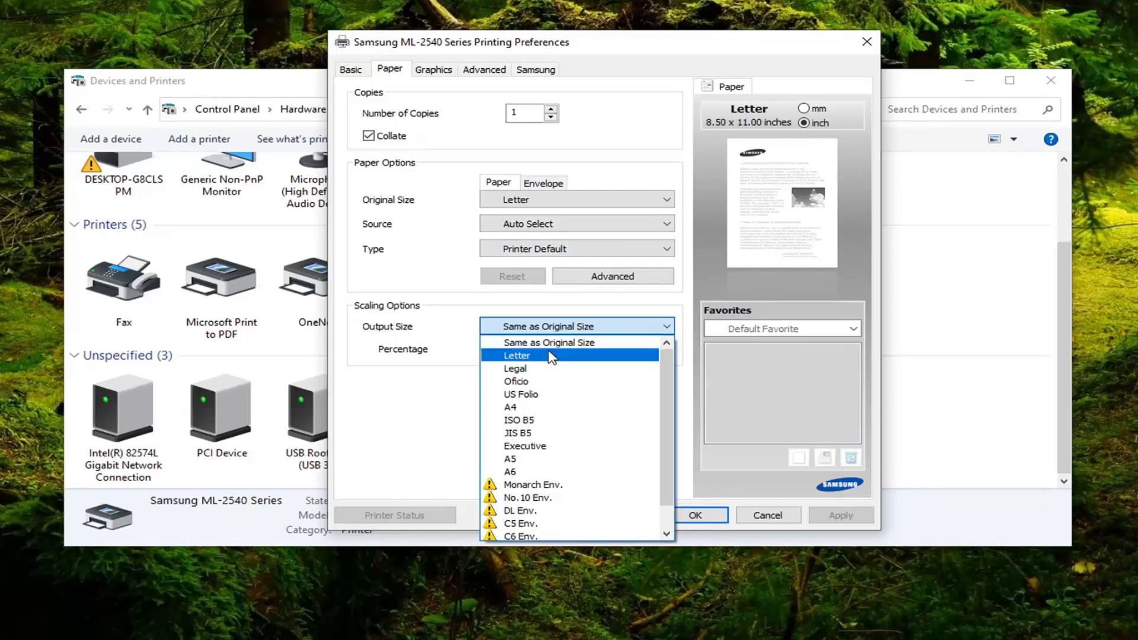
{"action": "mouse_move", "coordinate": [533, 355]}
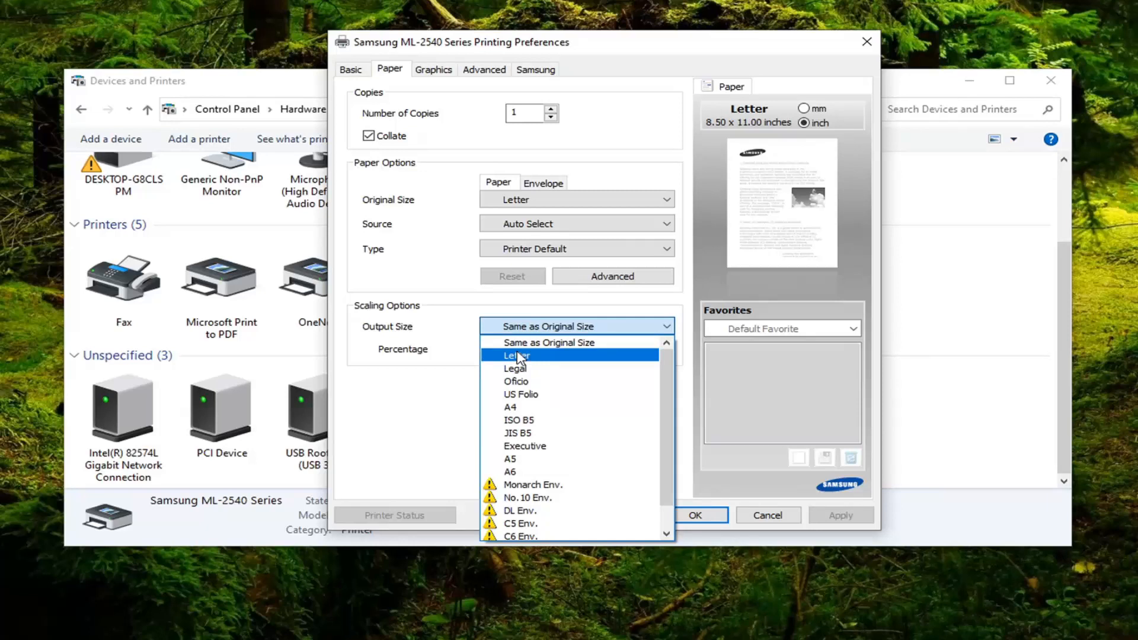
{"action": "mouse_move", "coordinate": [550, 342]}
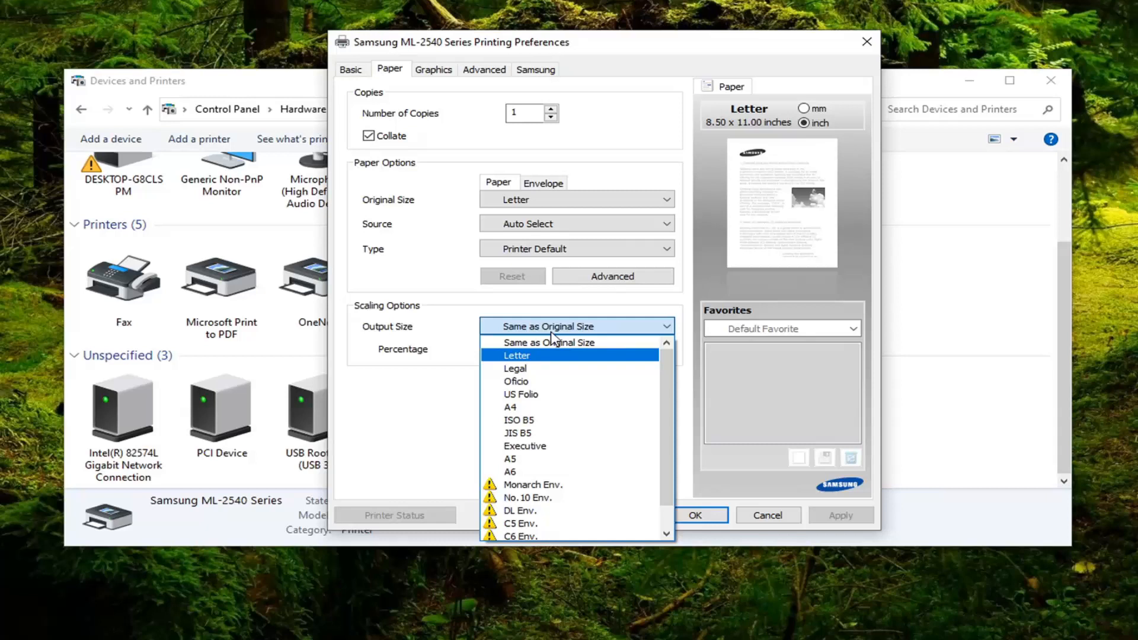
{"action": "left_click", "coordinate": [550, 342]}
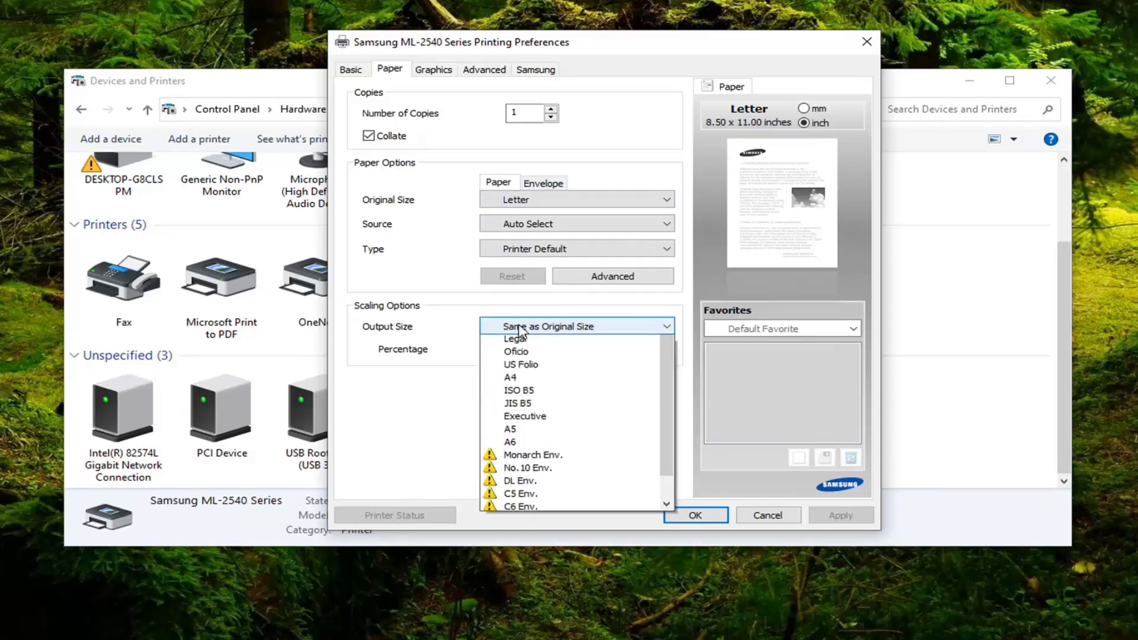
{"action": "scroll", "scroll_direction": "up", "scroll_amount": 3}
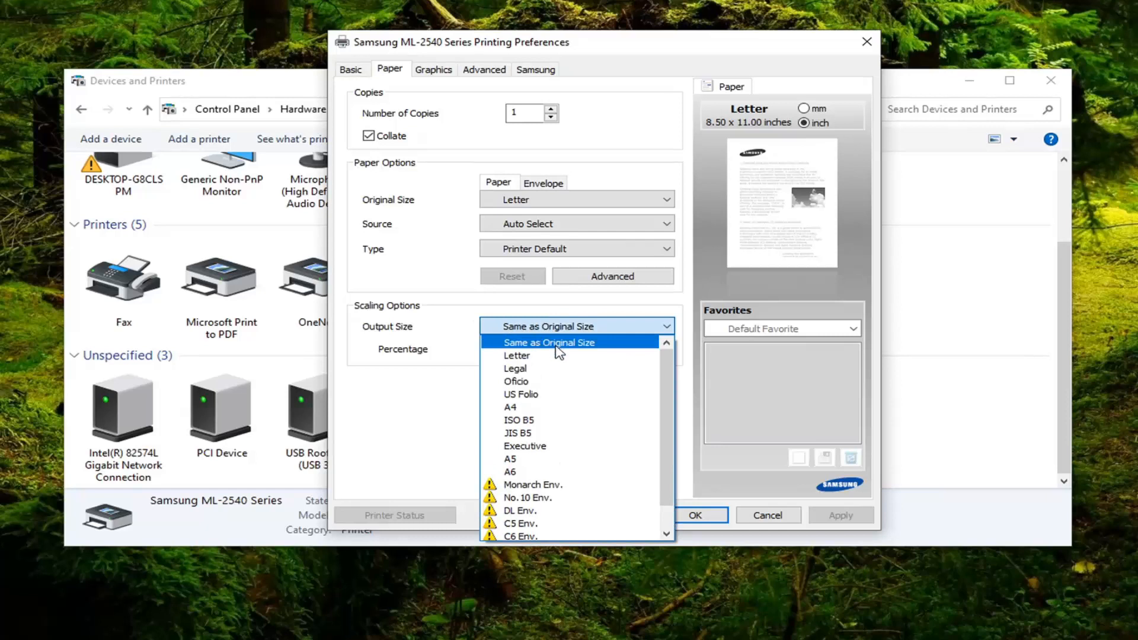
{"action": "mouse_move", "coordinate": [517, 355]}
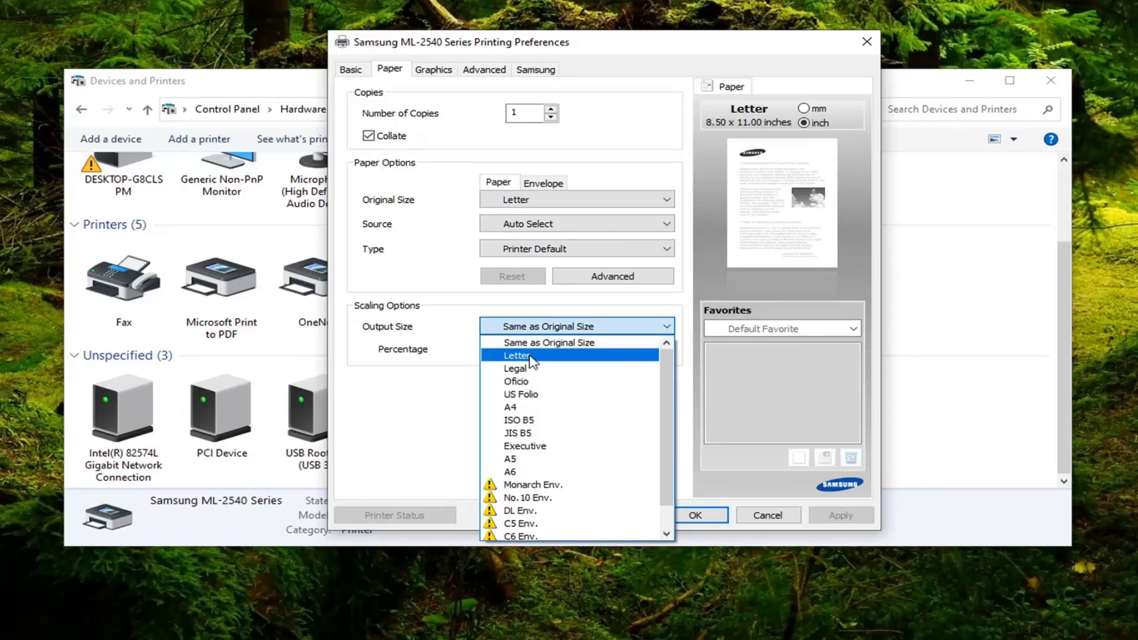
{"action": "left_click", "coordinate": [517, 356]}
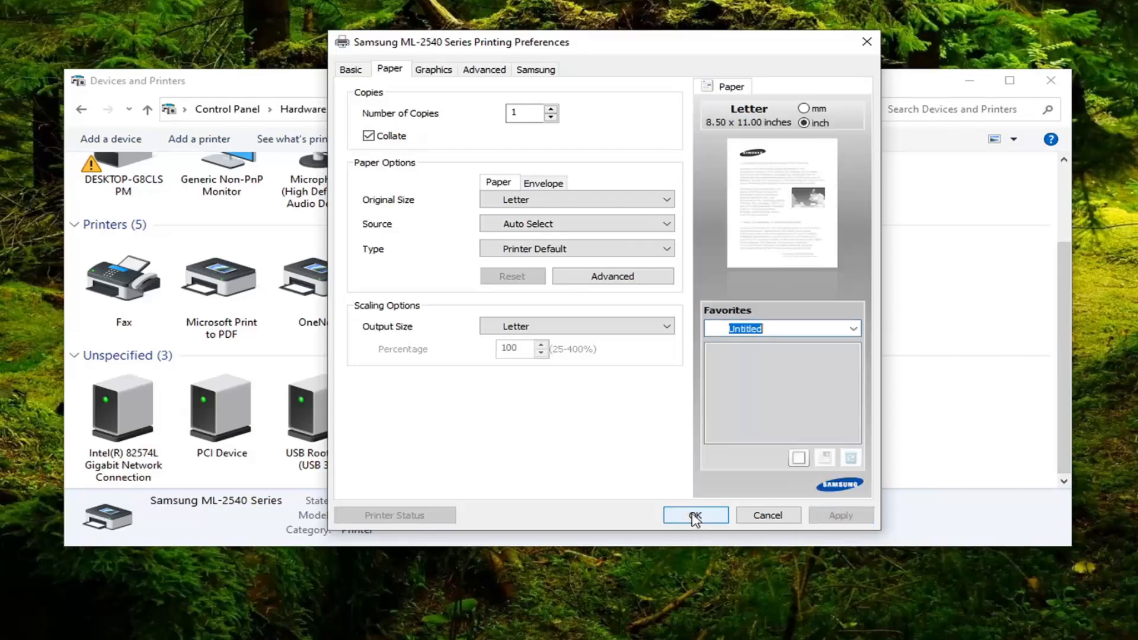
Confirm the Letter paper settings with OK, closing Printing Preferences.
{"action": "left_click", "coordinate": [695, 514]}
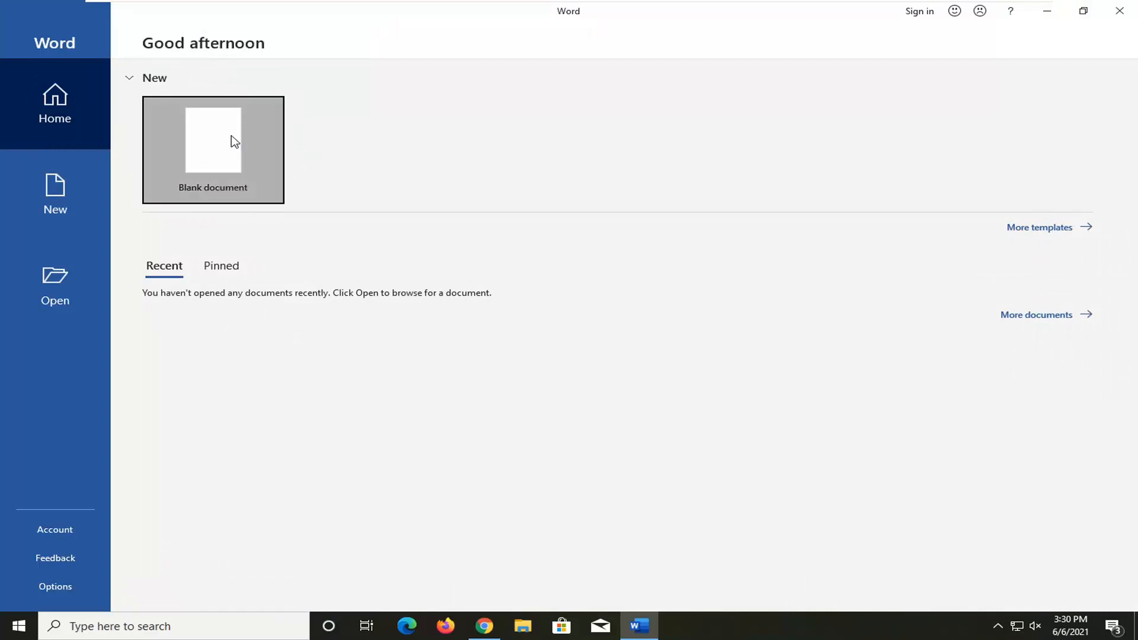
Start a blank Word document and choose Letter from the Layout page size list.
{"action": "left_click", "coordinate": [213, 149]}
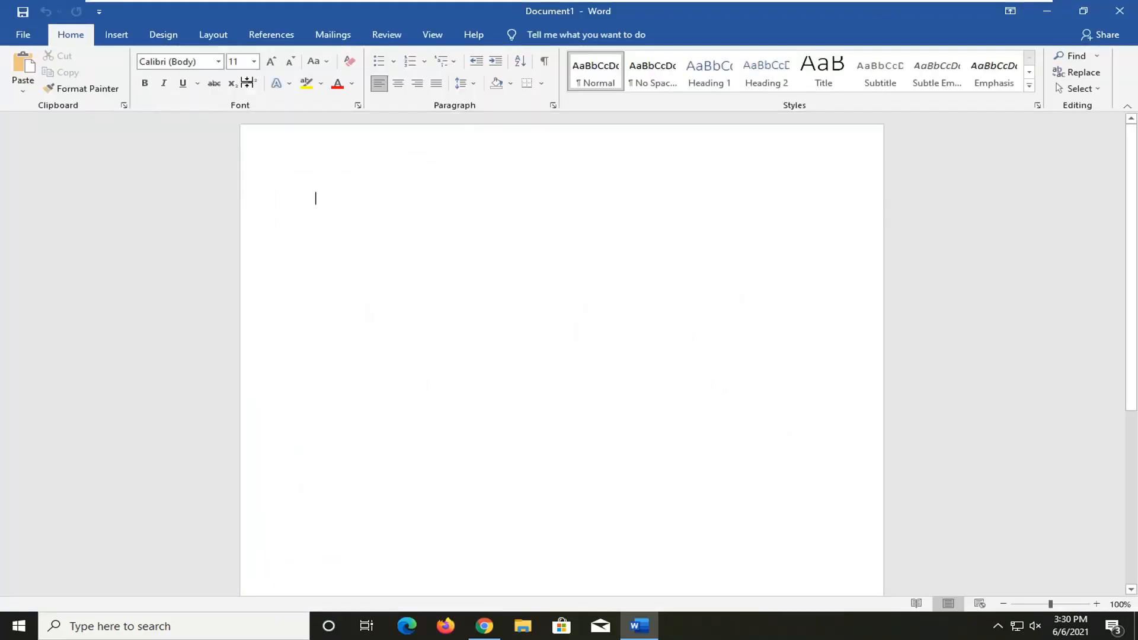
{"action": "left_click", "coordinate": [213, 34]}
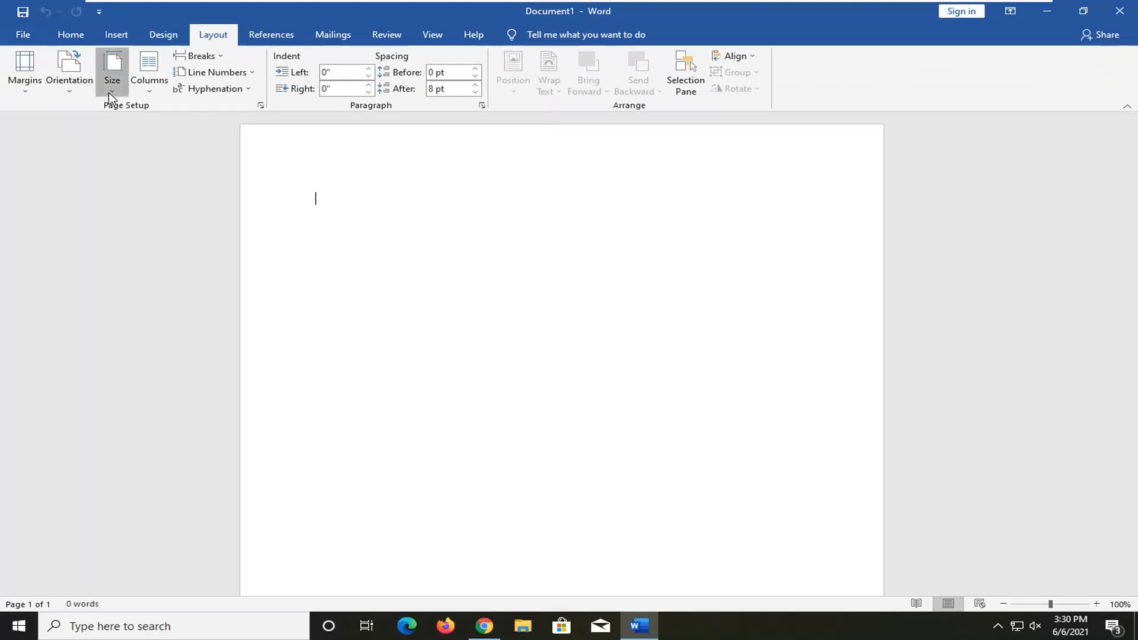
{"action": "left_click", "coordinate": [112, 71]}
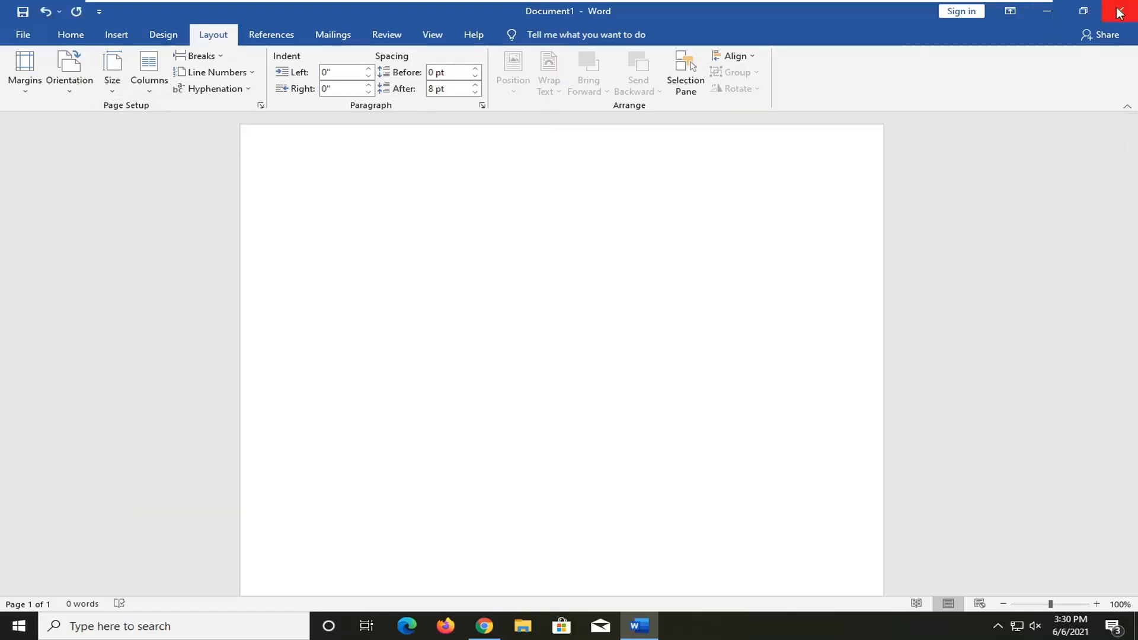
{"action": "left_click", "coordinate": [314, 198]}
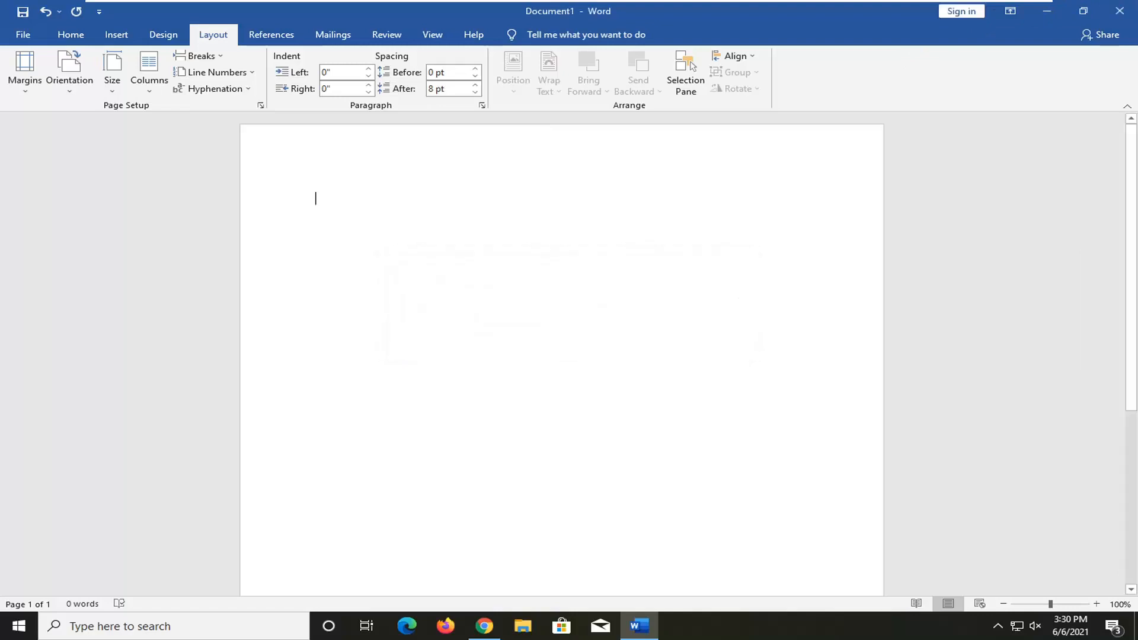